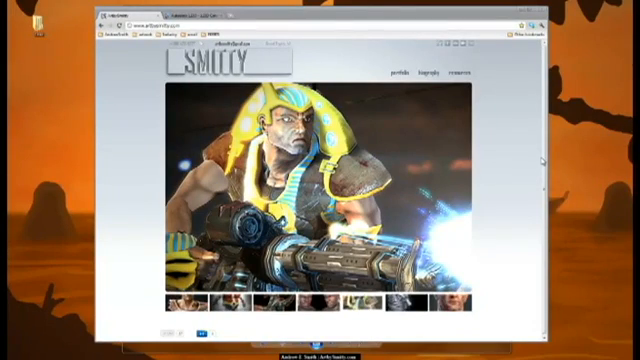
{"action": "mouse_move", "coordinate": [536, 156]}
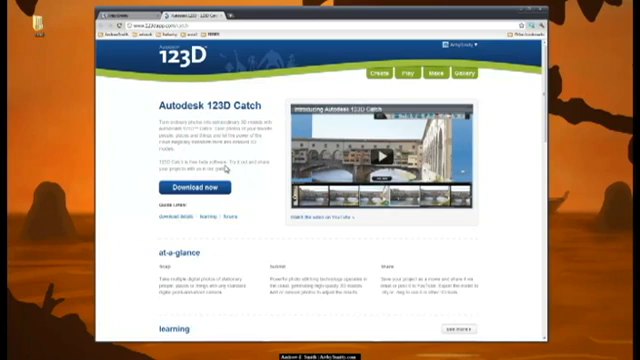
{"action": "mouse_move", "coordinate": [224, 168]}
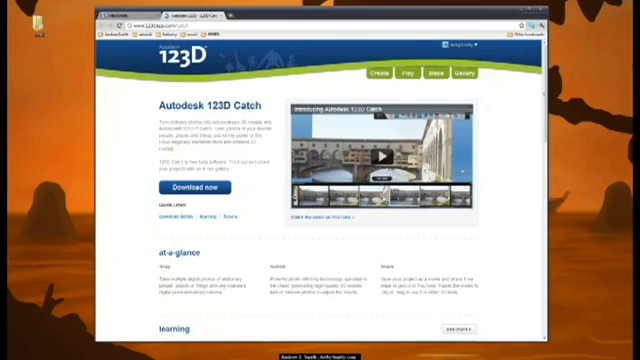
{"action": "mouse_move", "coordinate": [44, 12]}
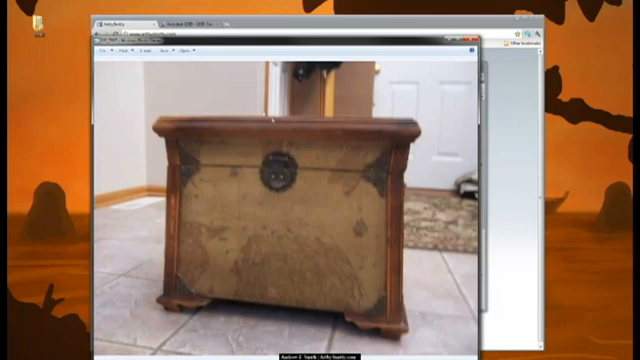
{"action": "mouse_move", "coordinate": [330, 124]}
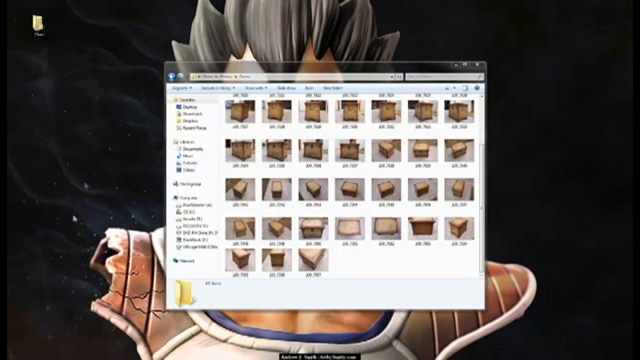
{"action": "mouse_move", "coordinate": [80, 216]}
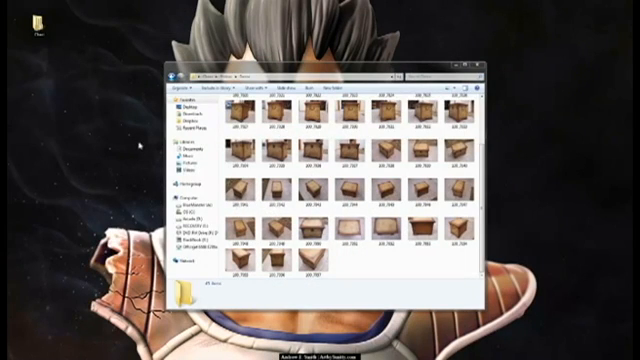
{"action": "mouse_move", "coordinate": [82, 128]}
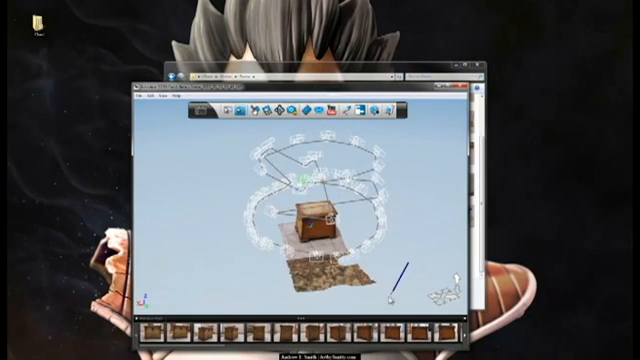
Orbit the scene to inspect the chest mesh and the ring of camera thumbnails
{"action": "left_click_drag", "start_coordinate": [410, 258], "coordinate": [300, 284]}
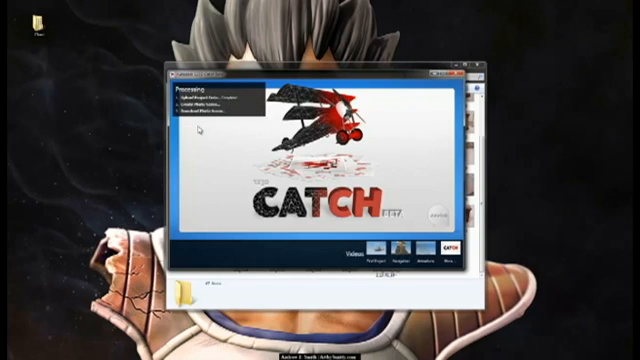
{"action": "mouse_move", "coordinate": [202, 132]}
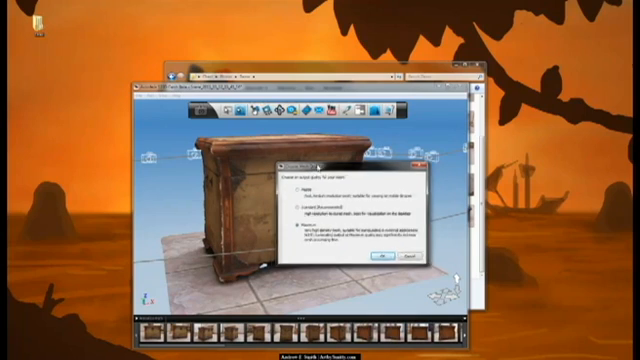
Confirm the mesh quality prompt with OK, leaving the textured chest fully visible
{"action": "left_click", "coordinate": [376, 258]}
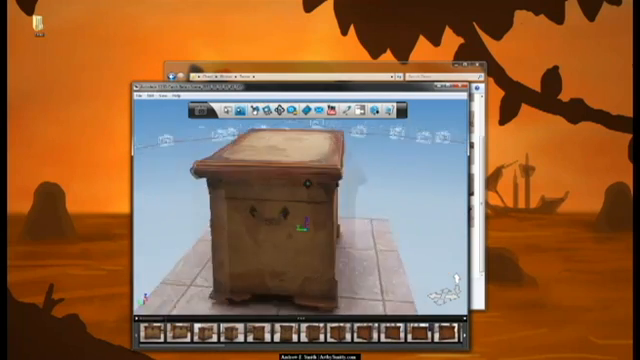